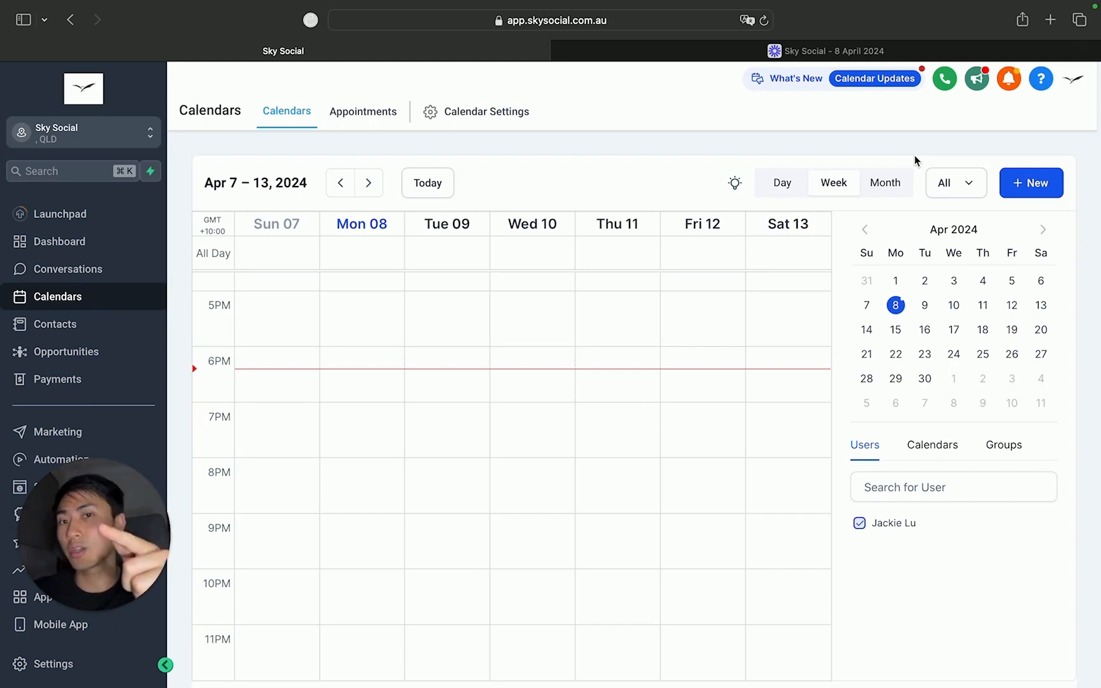
mouse_move(312, 130)
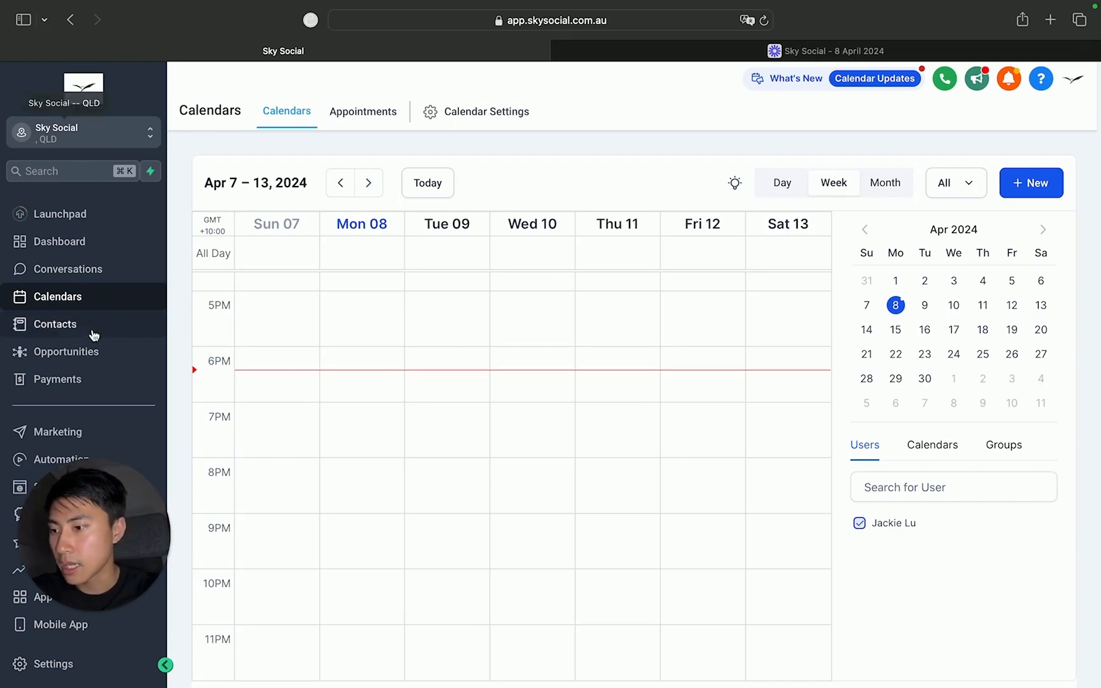
mouse_move(93, 302)
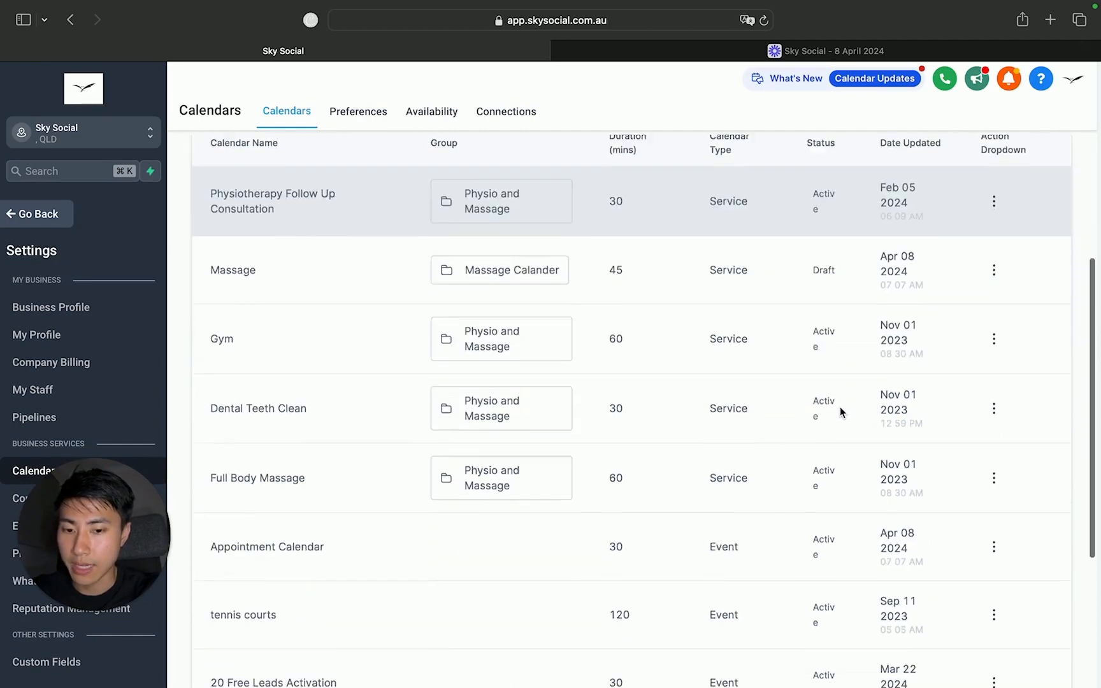
Scroll up the Calendar Settings list to view the existing calendars.
scroll("up", 3)
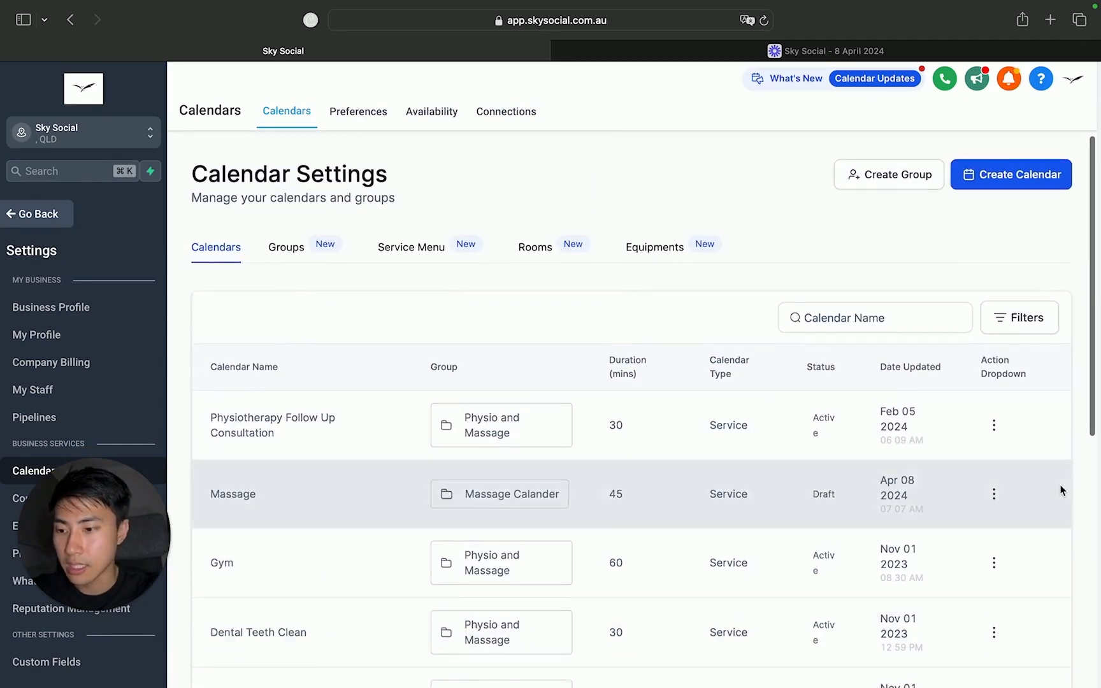
mouse_move(999, 192)
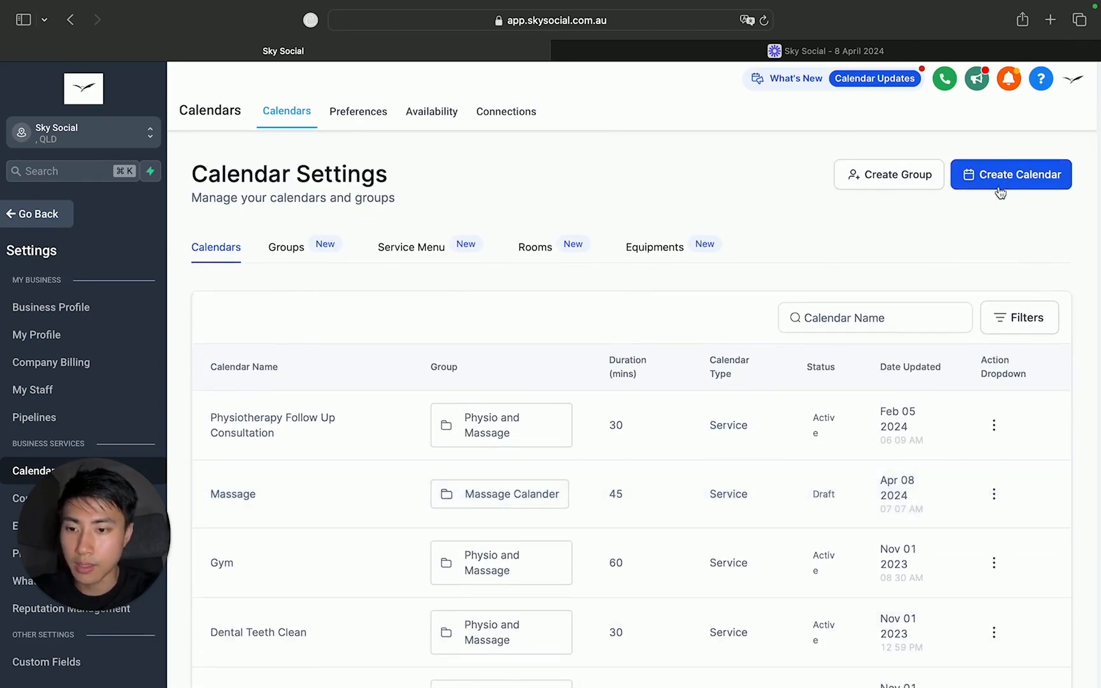
Start a new calendar to bring up the scheduling-type choices.
left_click(1012, 174)
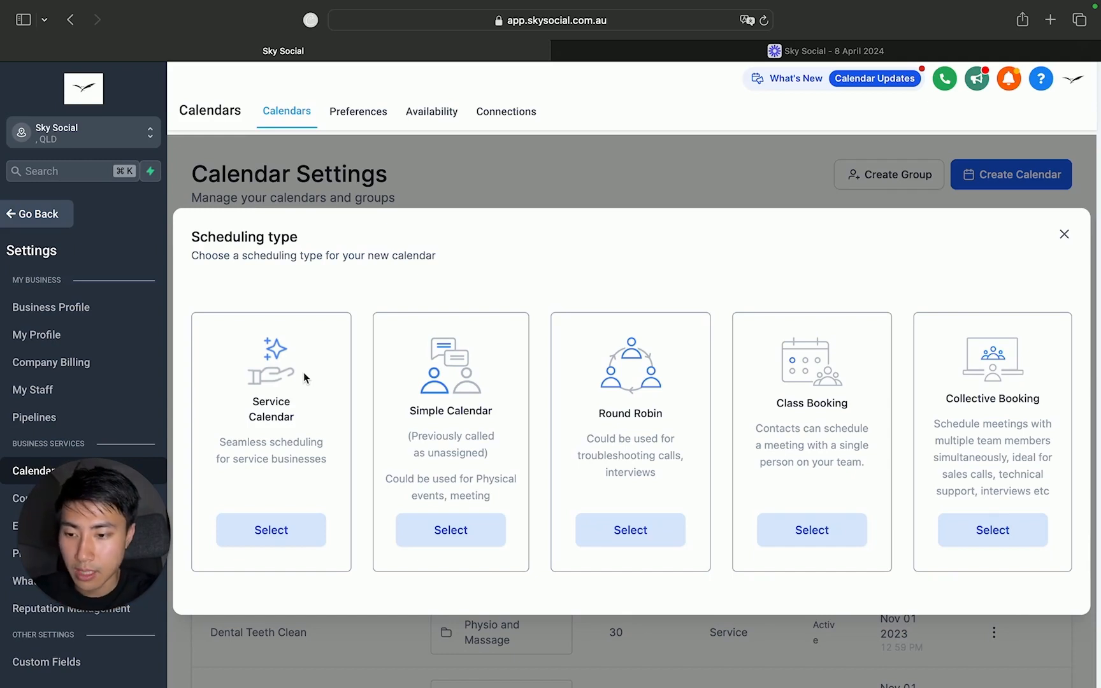
mouse_move(463, 388)
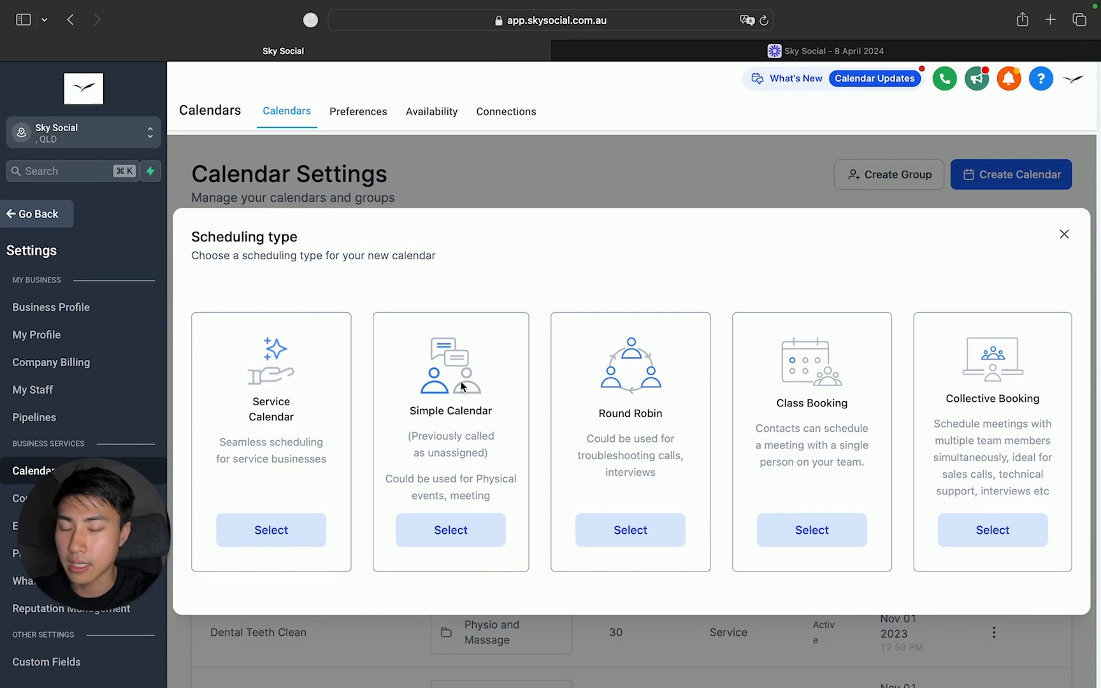
mouse_move(675, 444)
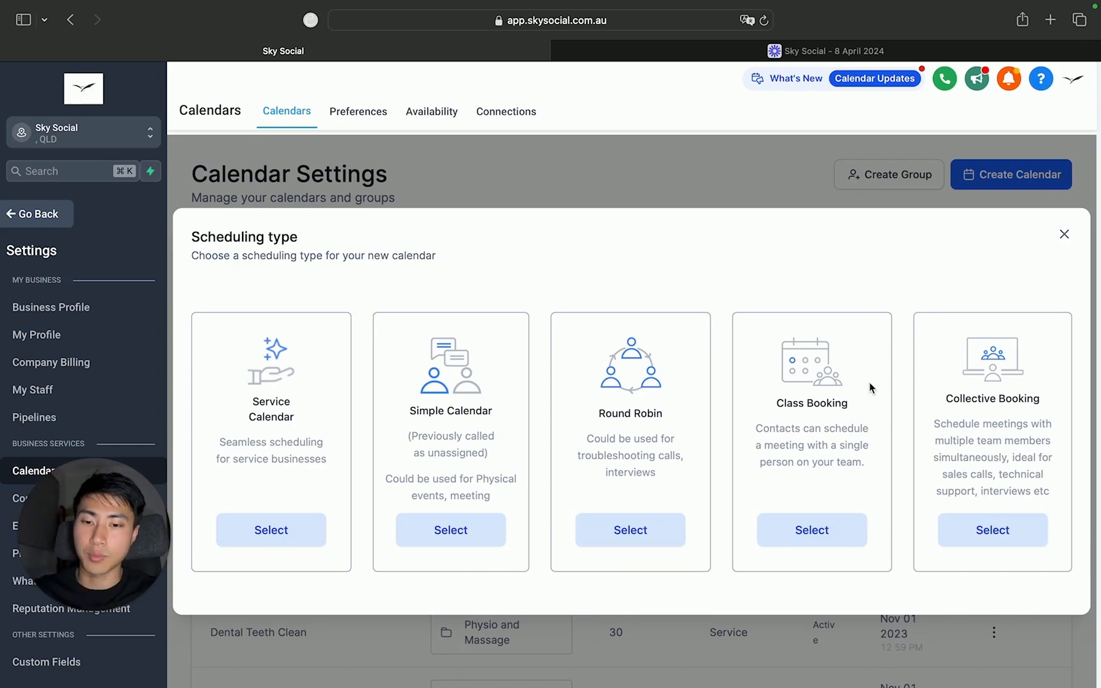
mouse_move(631, 322)
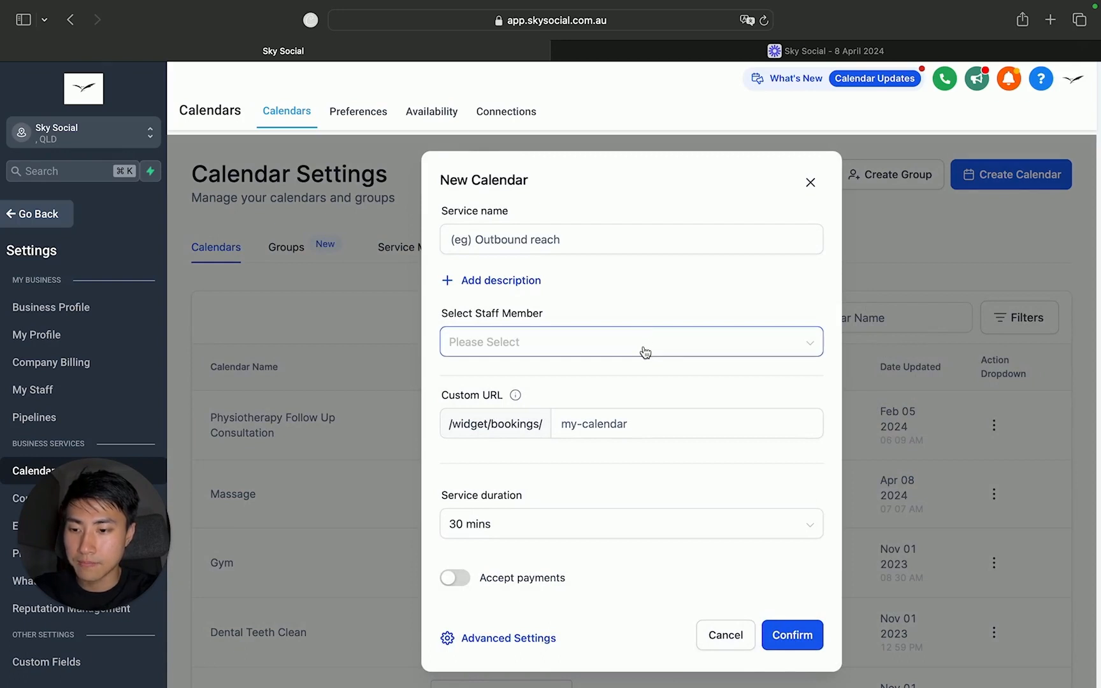
Create the 'test service' calendar with a staff member and URL slug 'testservice'.
type("test service")
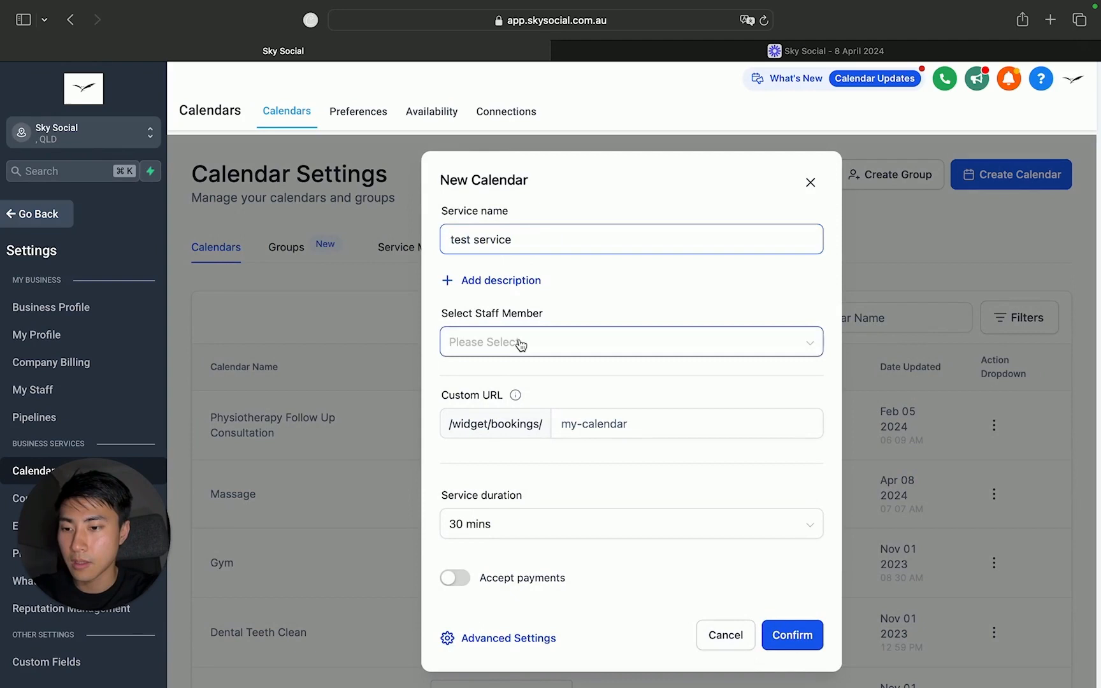
left_click(632, 342)
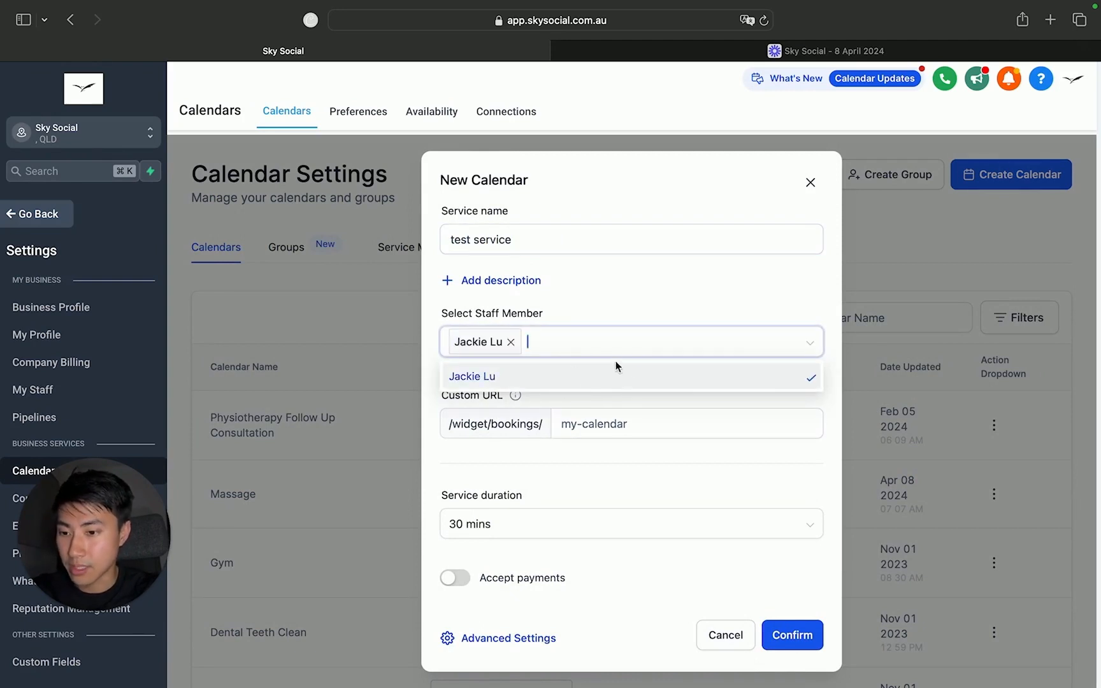
left_click(728, 313)
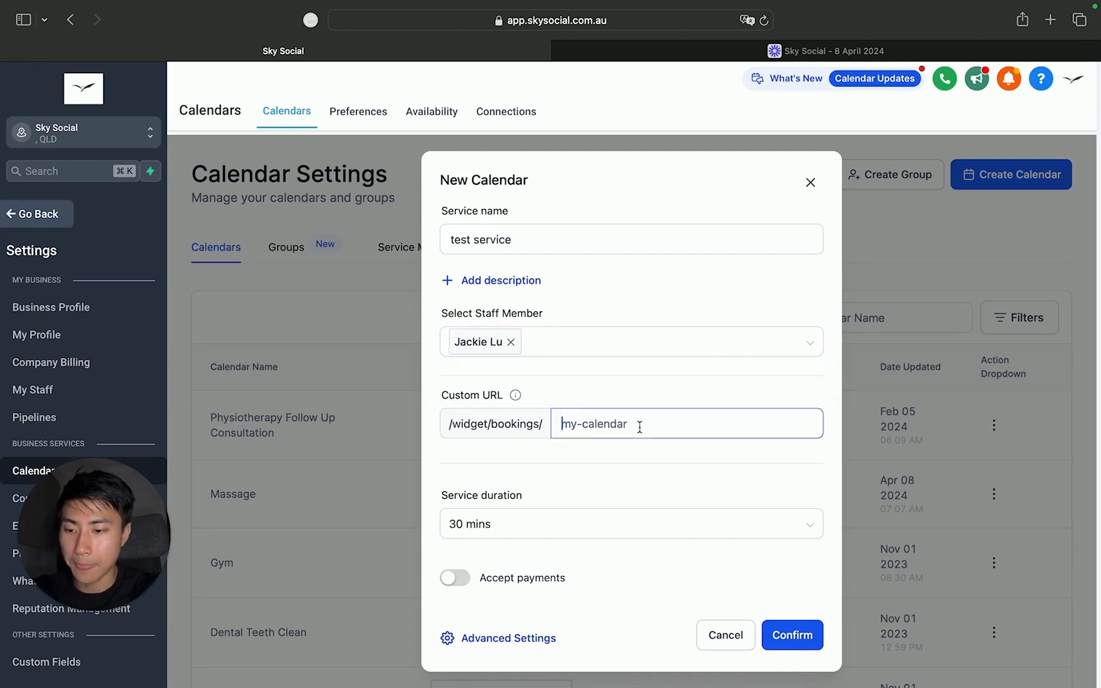
left_click(631, 524)
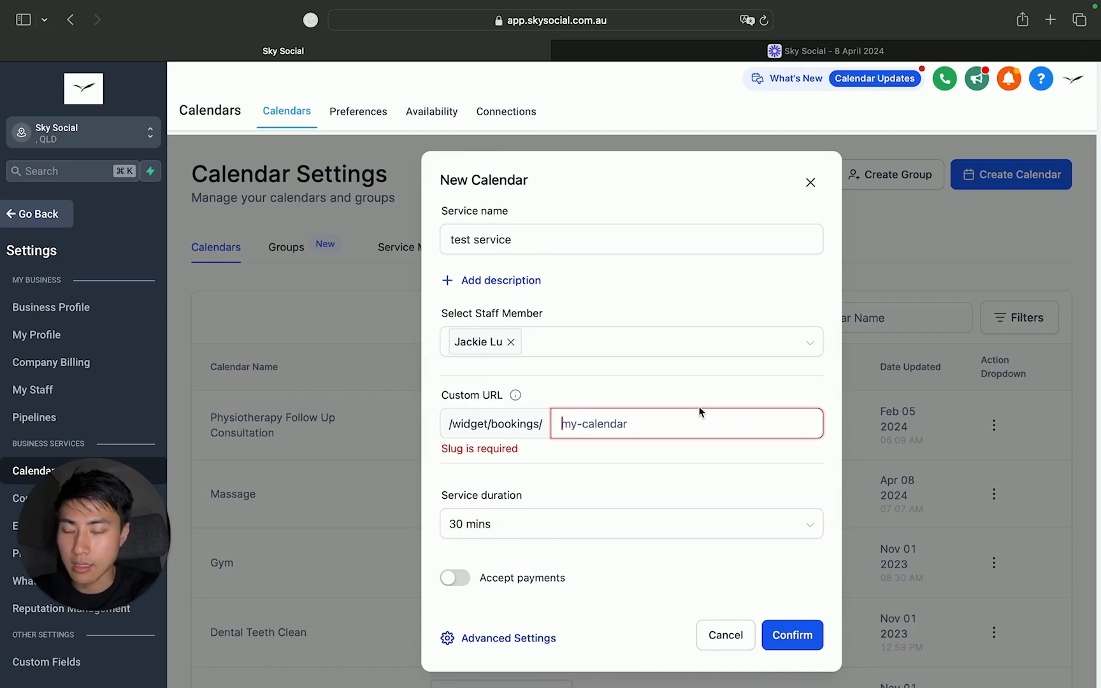
type("testservice123352")
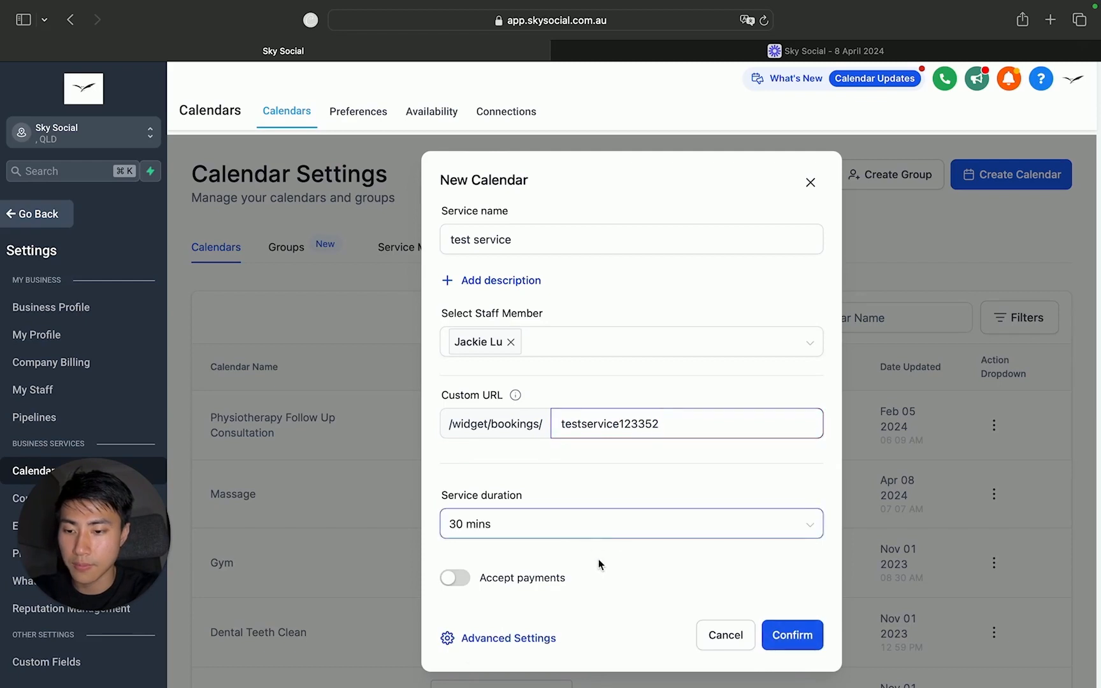
left_click(792, 635)
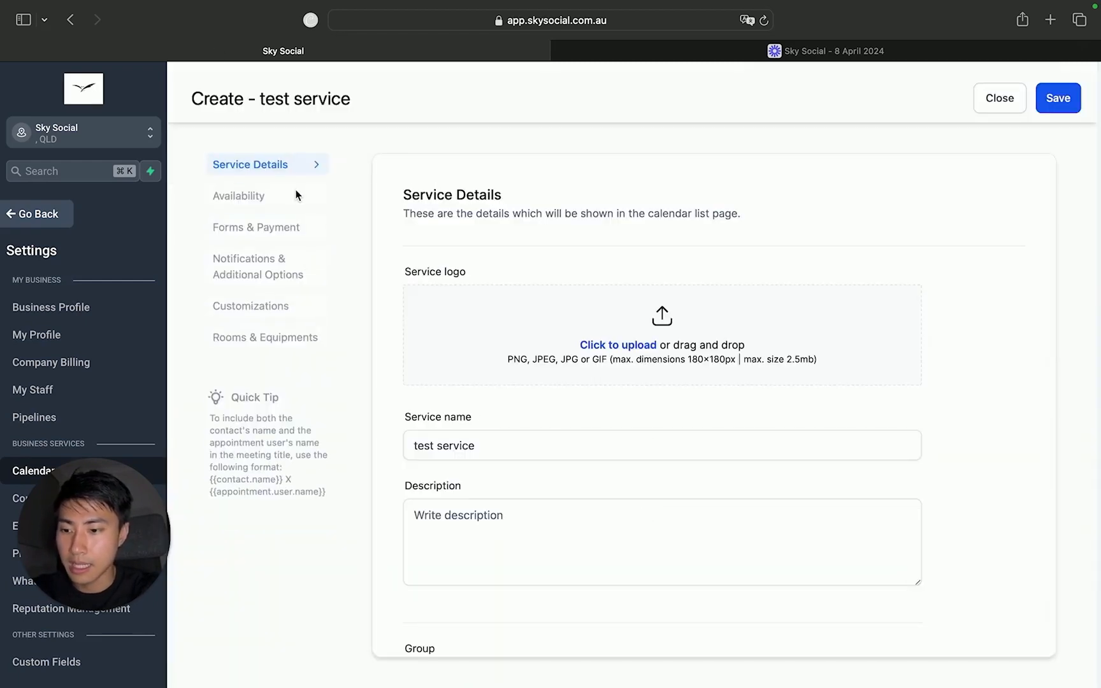
Set the minimum scheduling notice to 1 day on Availability and save the calendar.
left_click(239, 196)
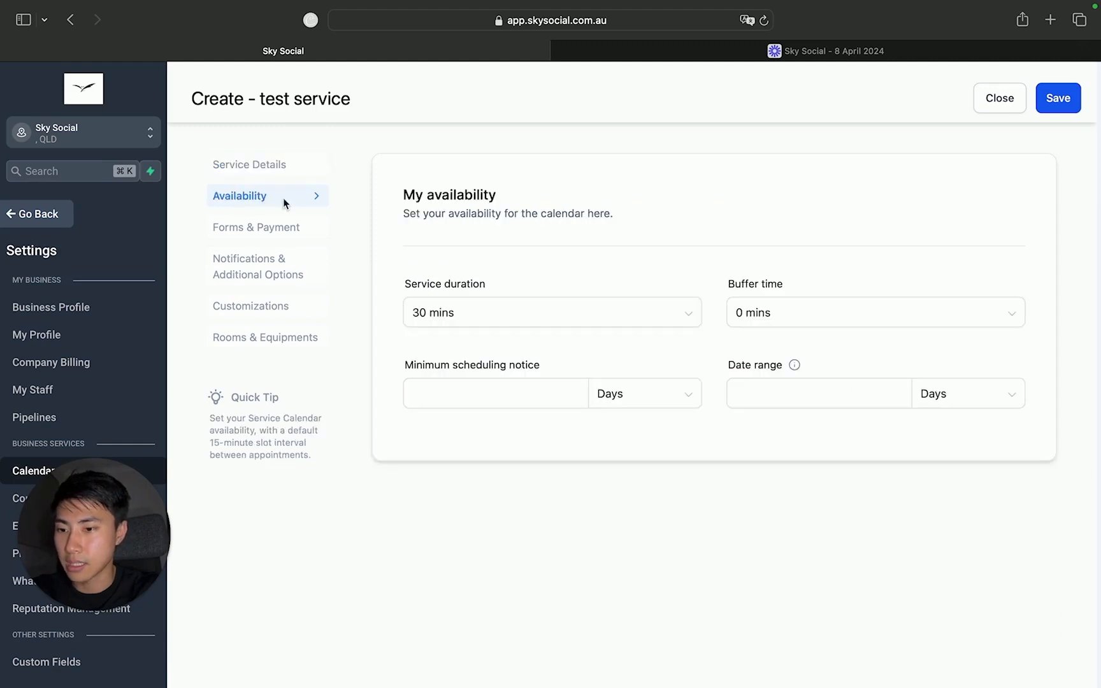
left_click(553, 312)
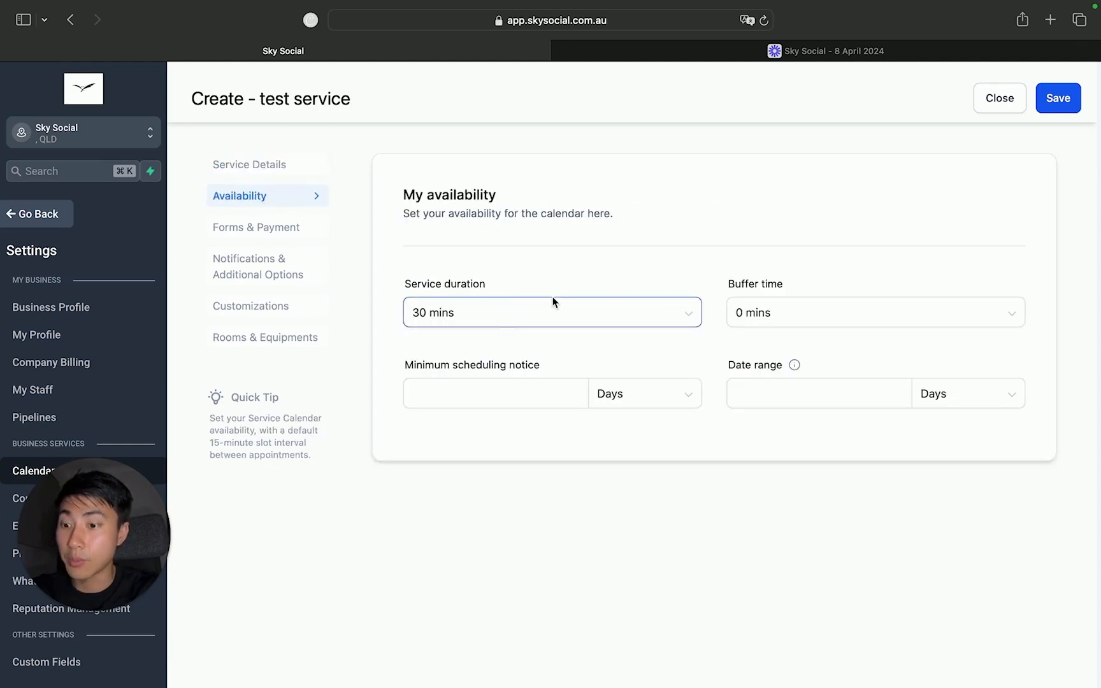
left_click(496, 393)
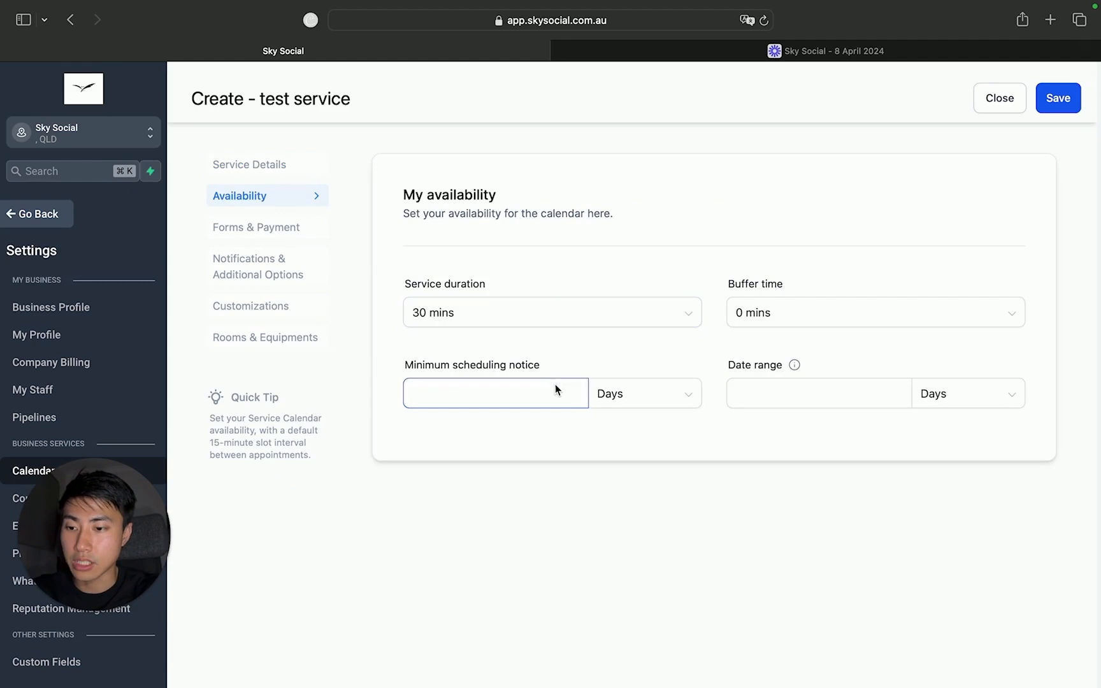
mouse_move(565, 391)
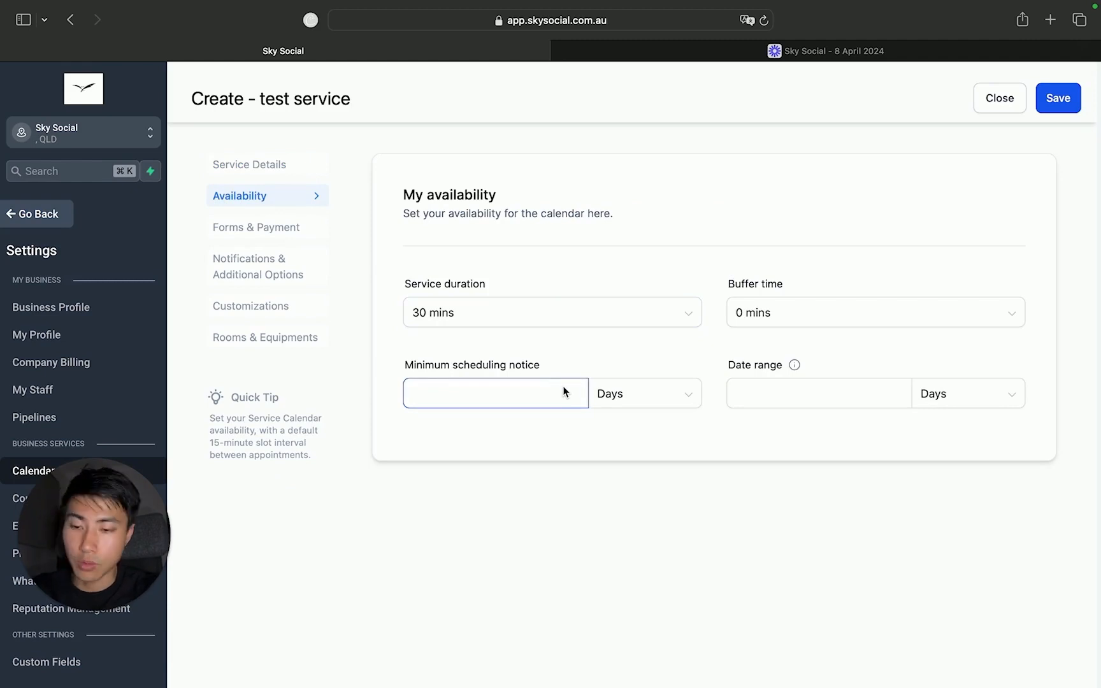
left_click(495, 393)
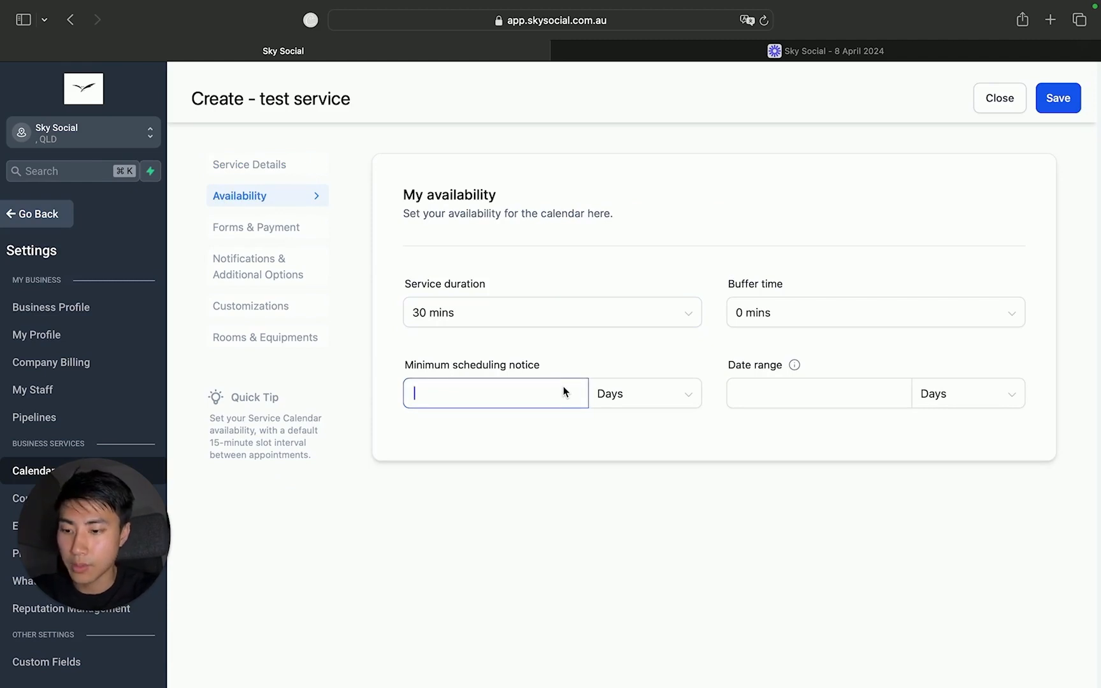
type("1")
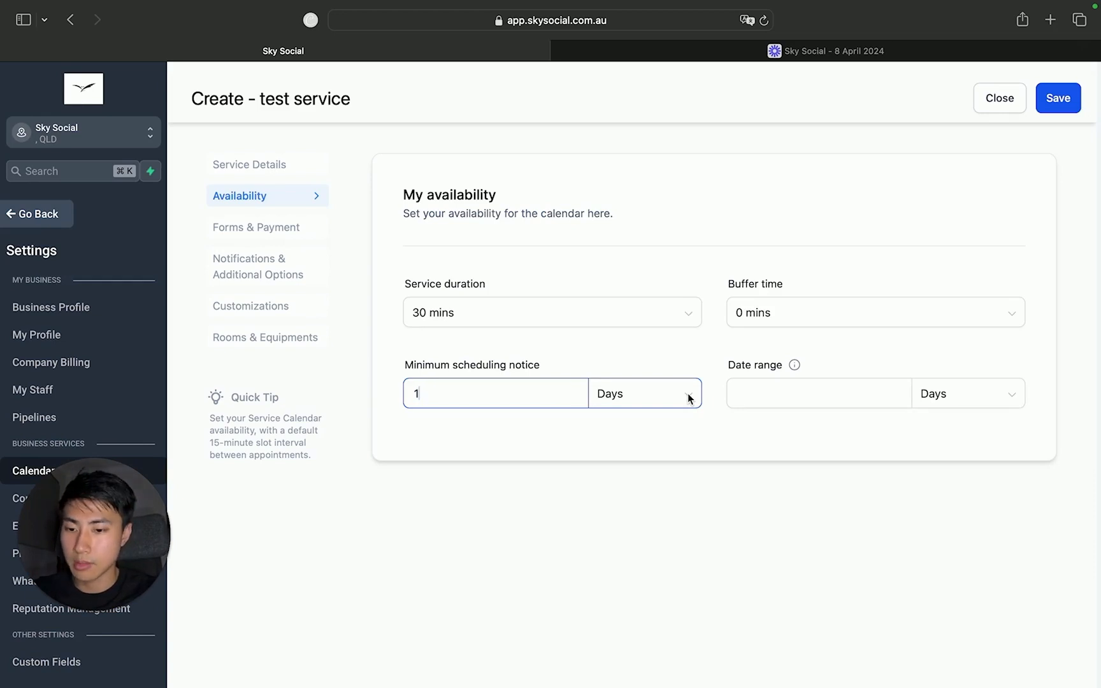
left_click(818, 393)
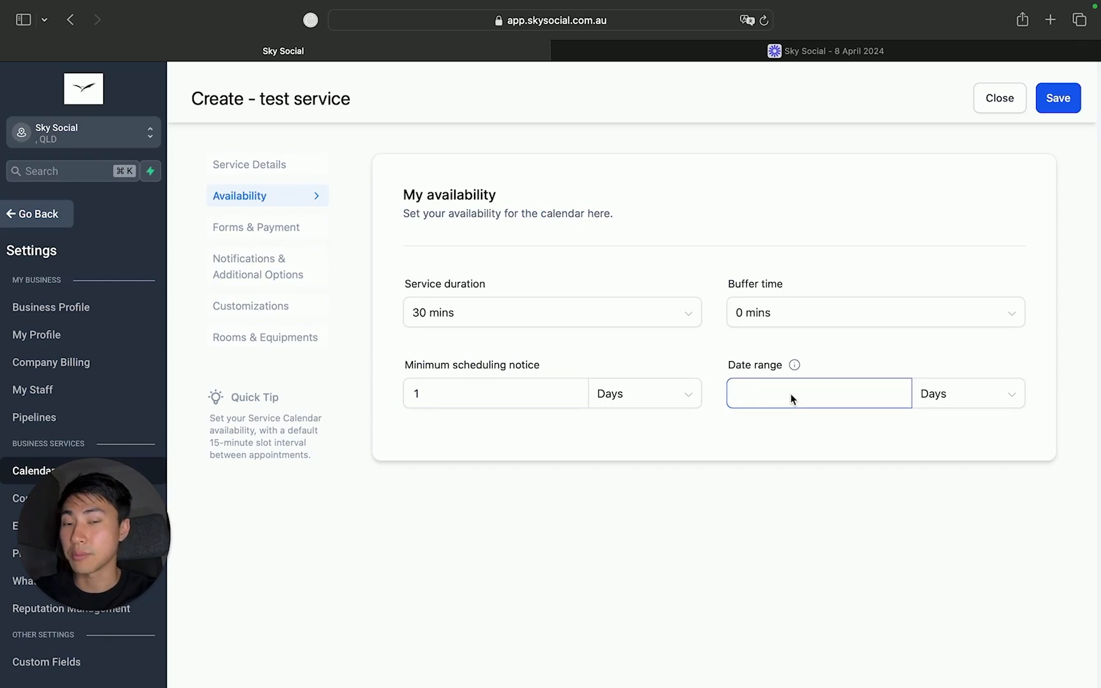
left_click(968, 394)
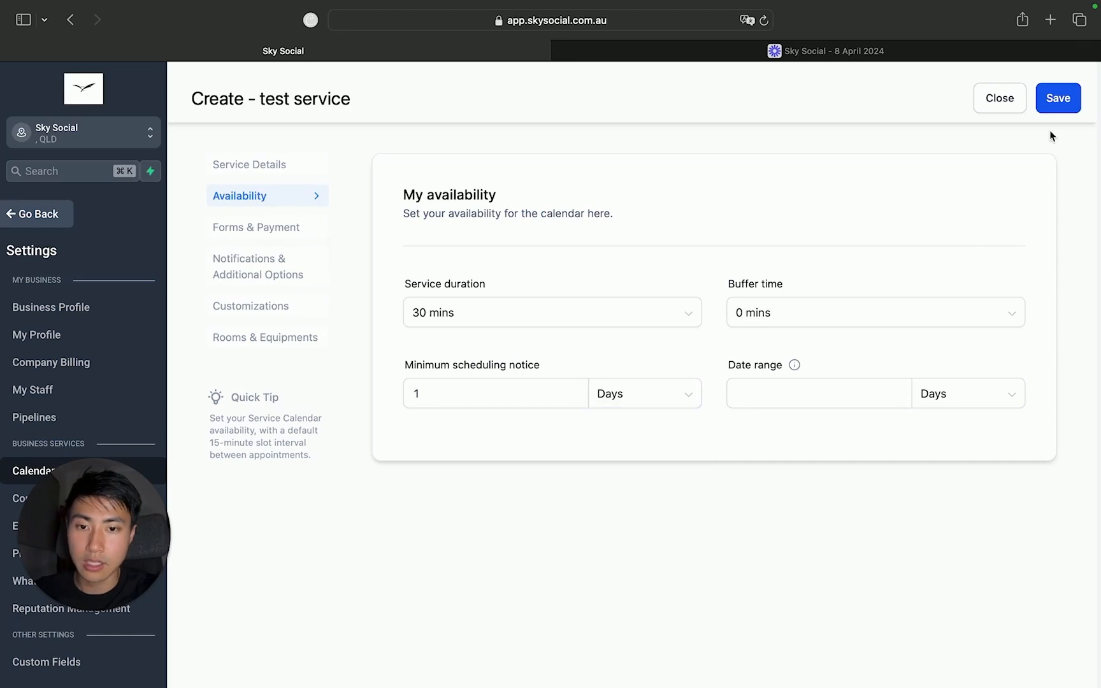
left_click(1061, 98)
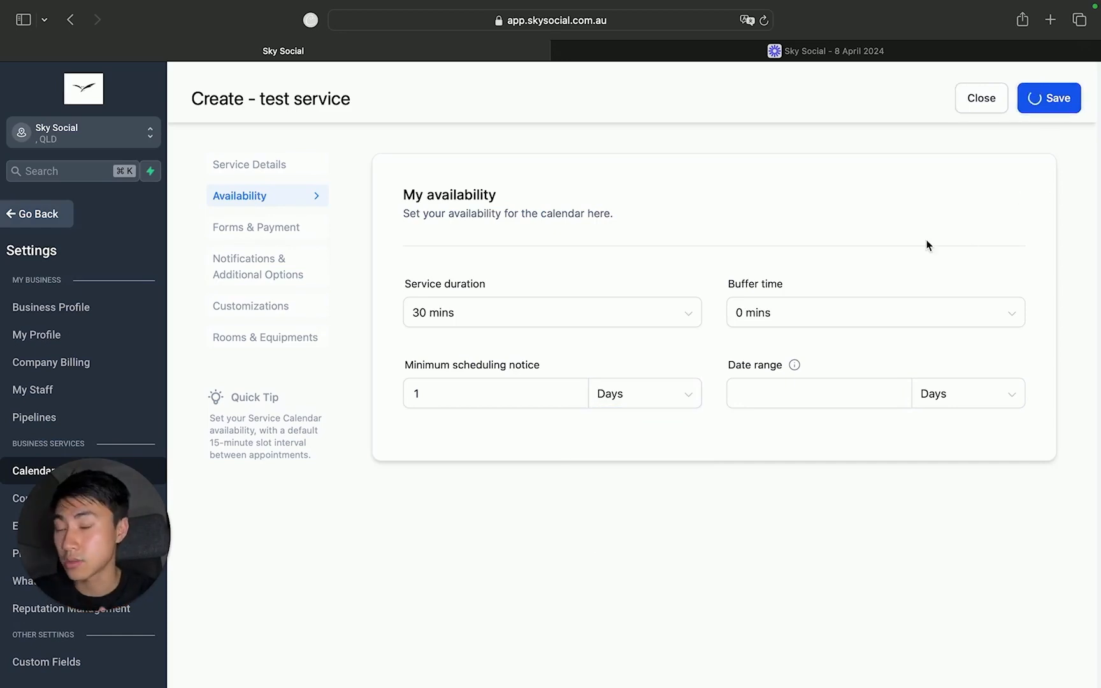
left_click(256, 227)
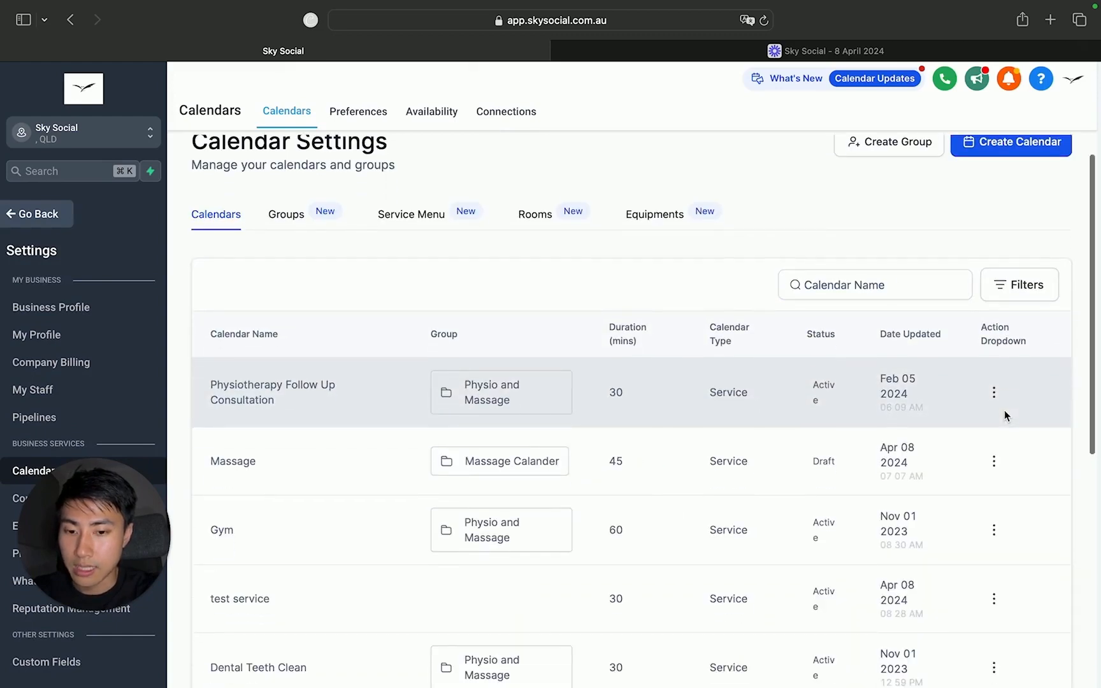
Open Physiotherapy Follow Up Consultation for editing, then go back to the calendar week view.
left_click(994, 393)
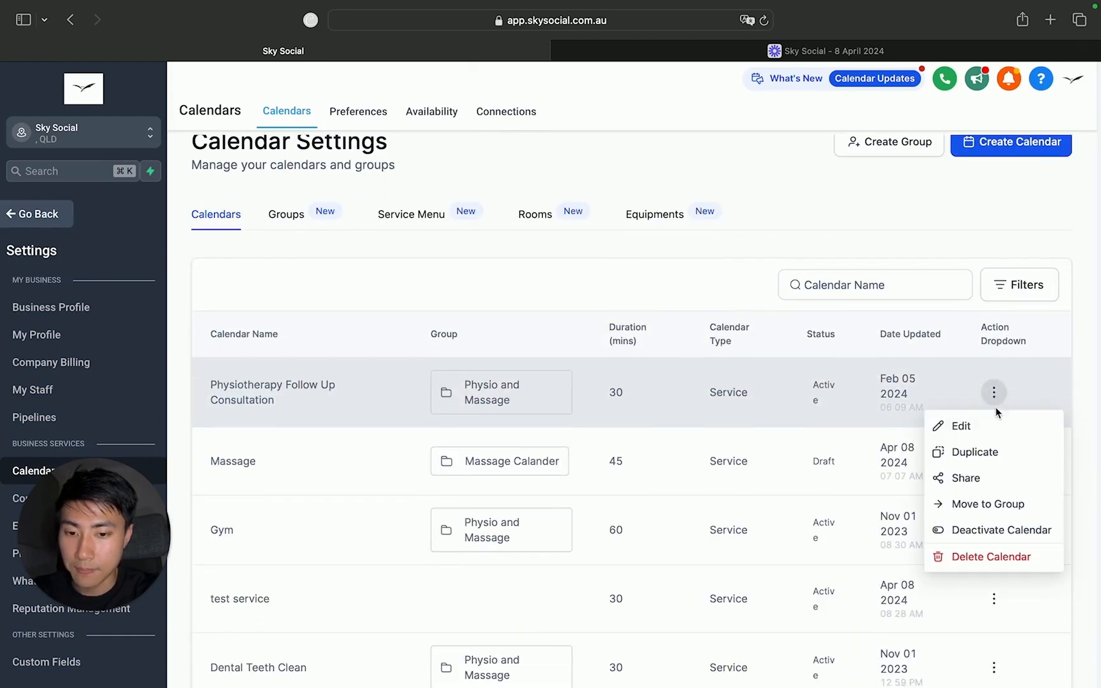
left_click(961, 426)
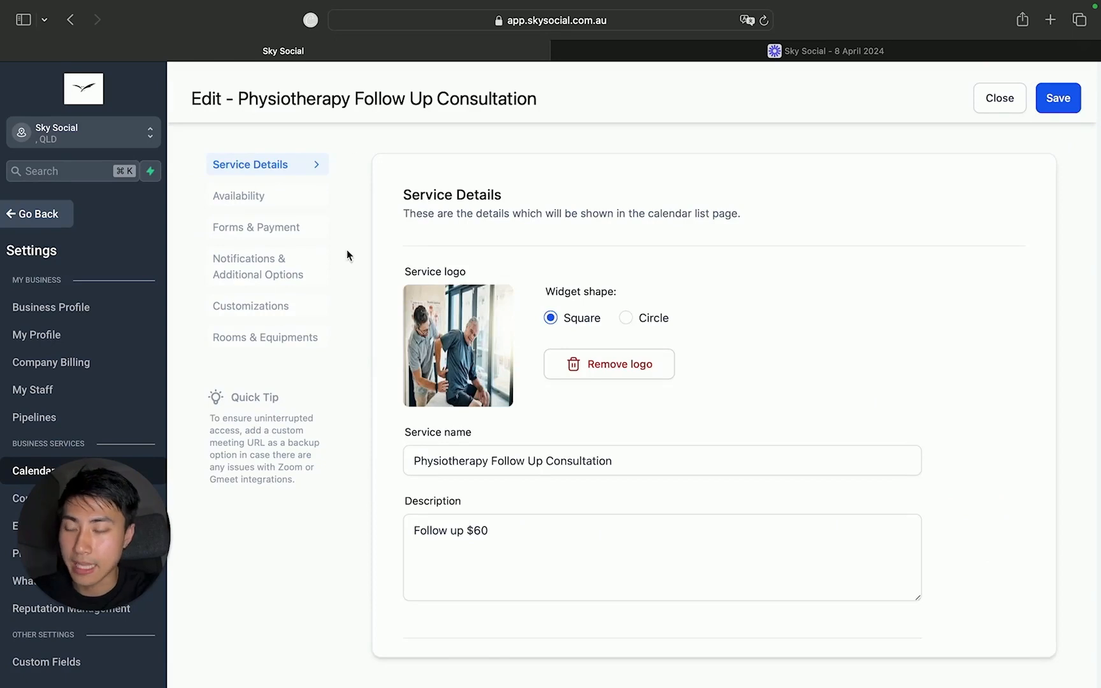
mouse_move(314, 201)
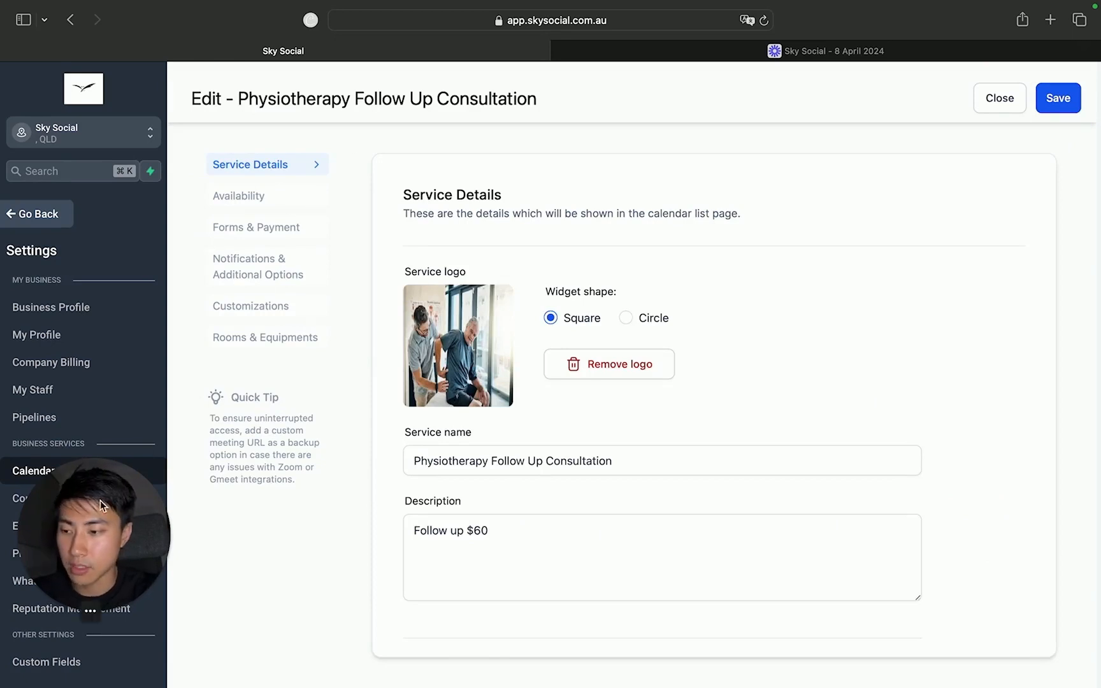
mouse_move(43, 239)
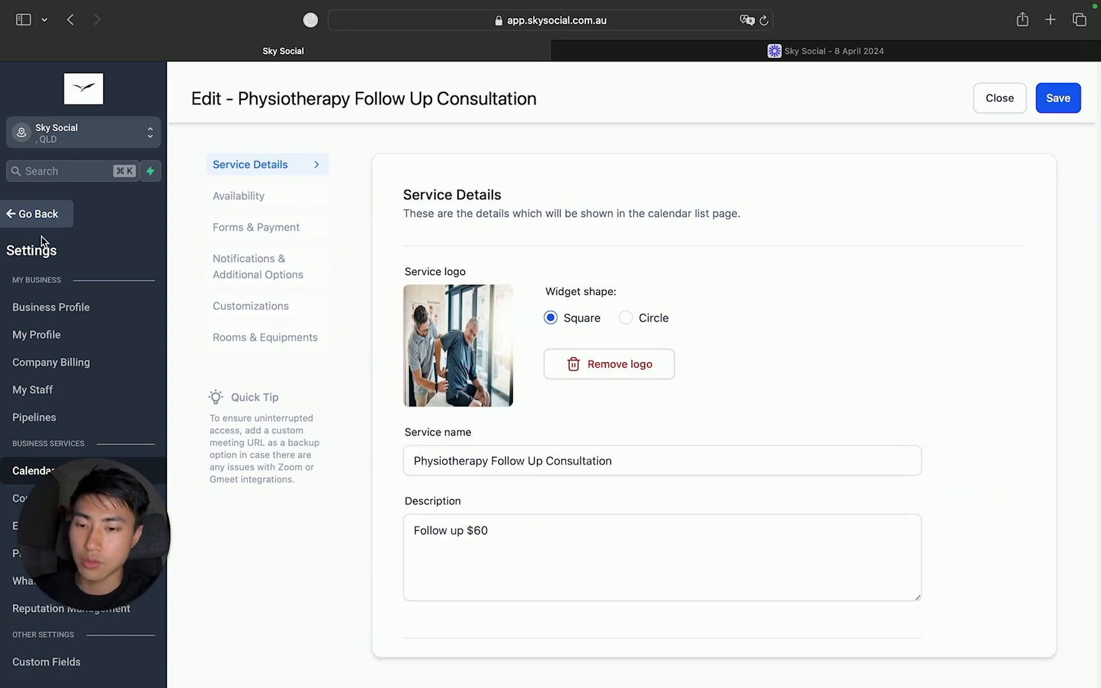
mouse_move(56, 376)
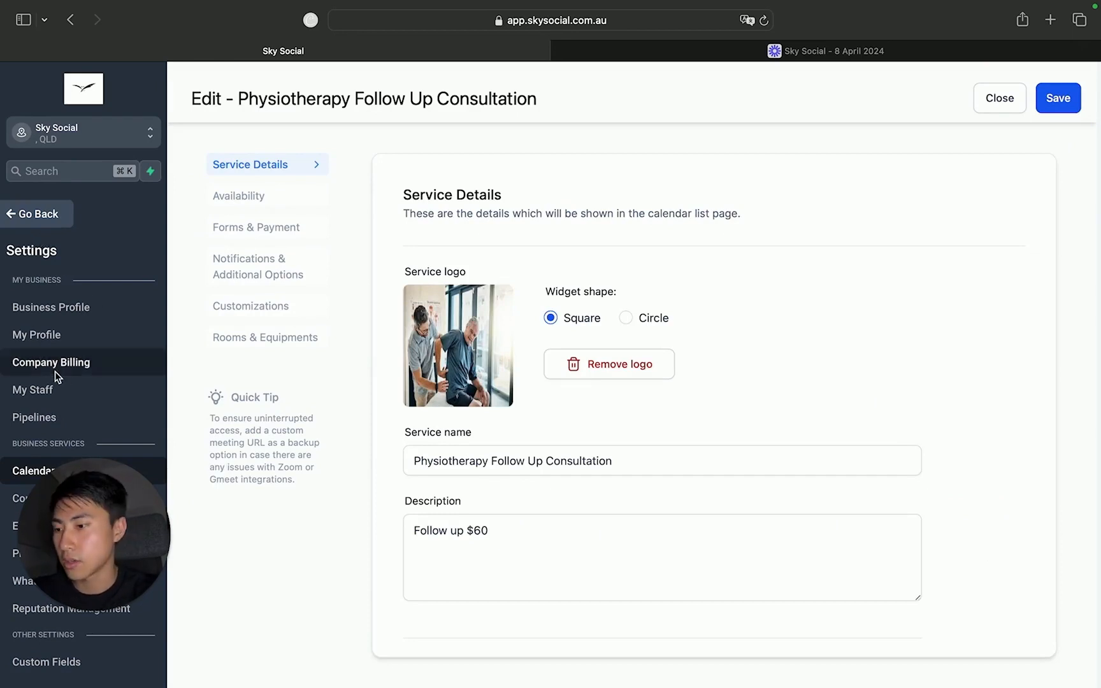
left_click(1000, 98)
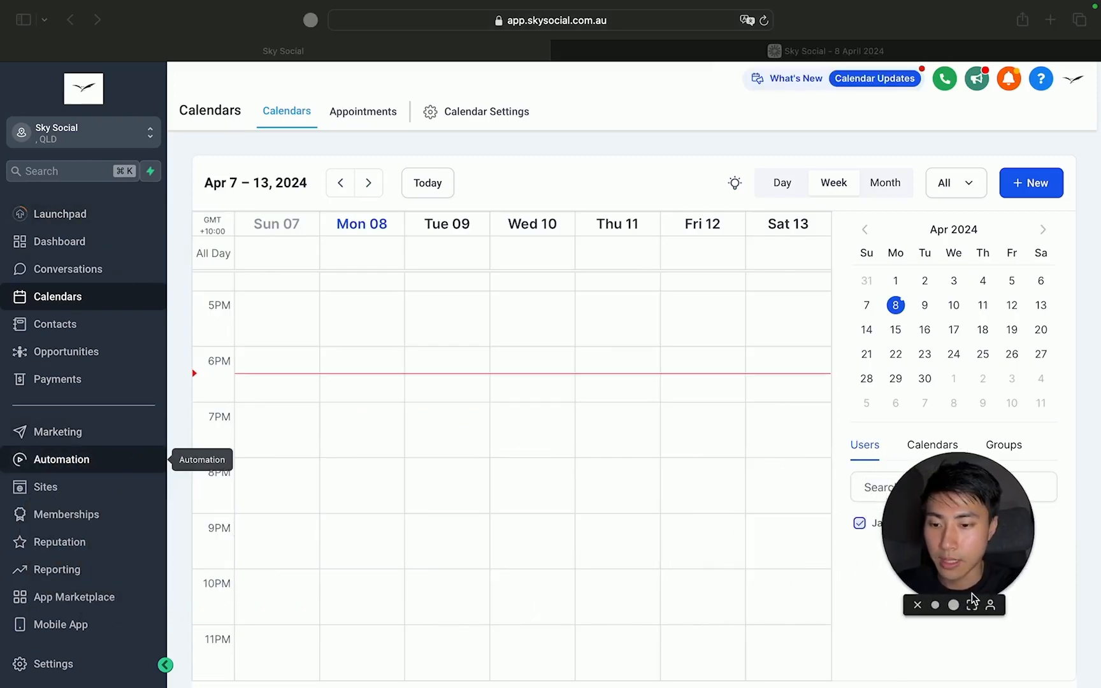
mouse_move(50, 669)
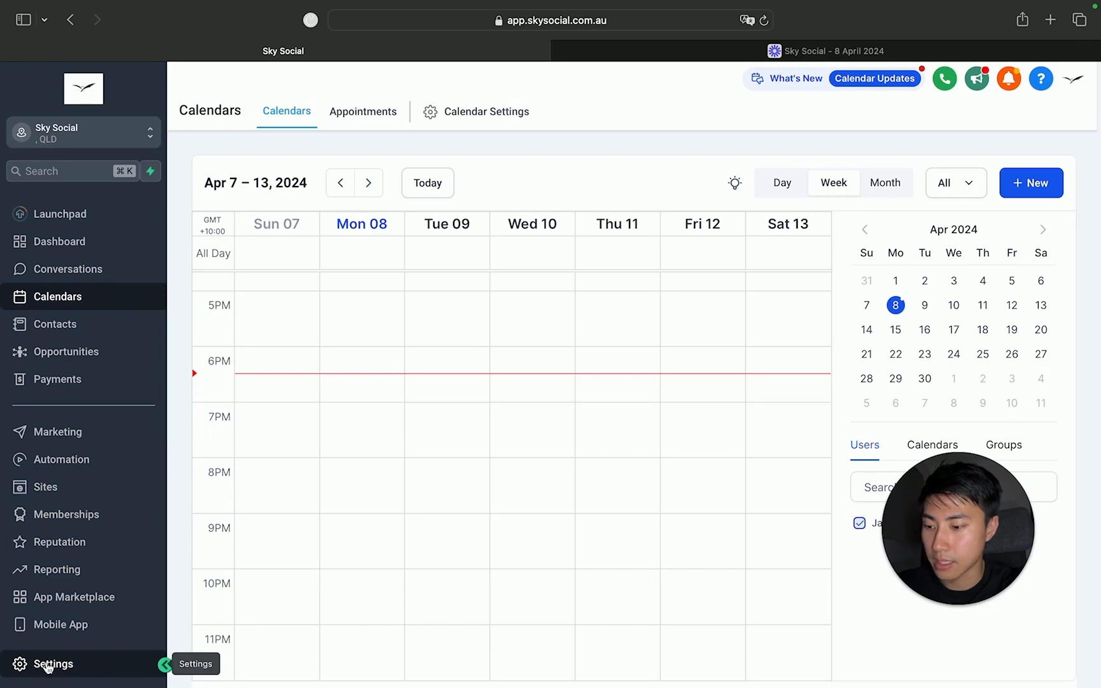
Open My Staff, look through the Add Employee form, then cancel it.
left_click(55, 664)
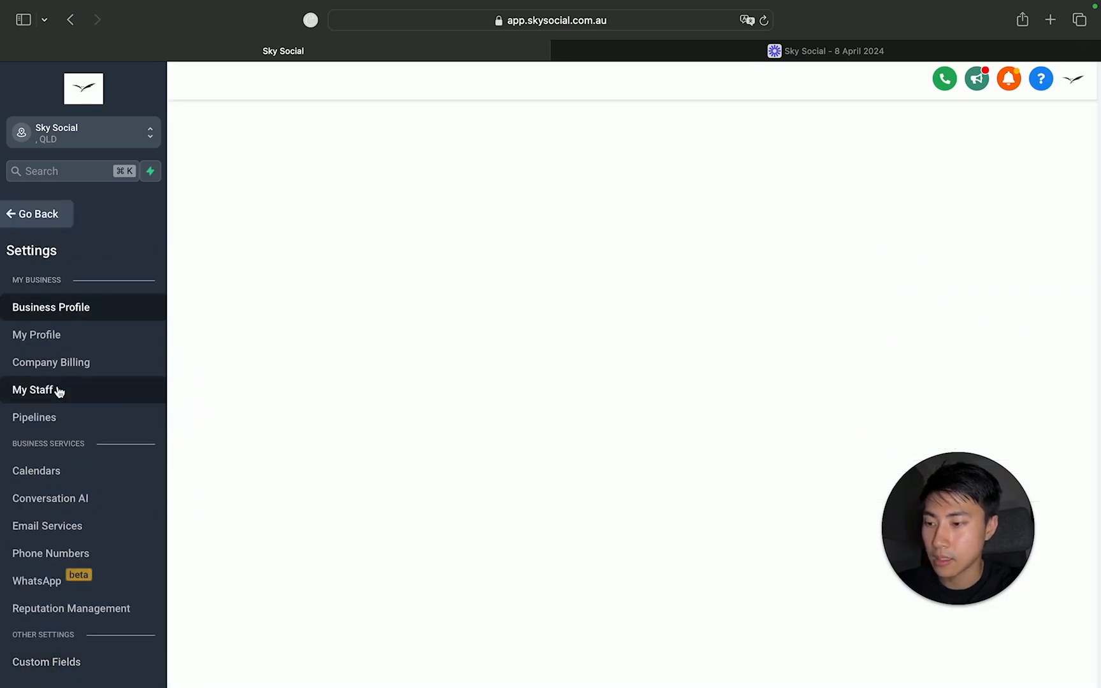
left_click(32, 390)
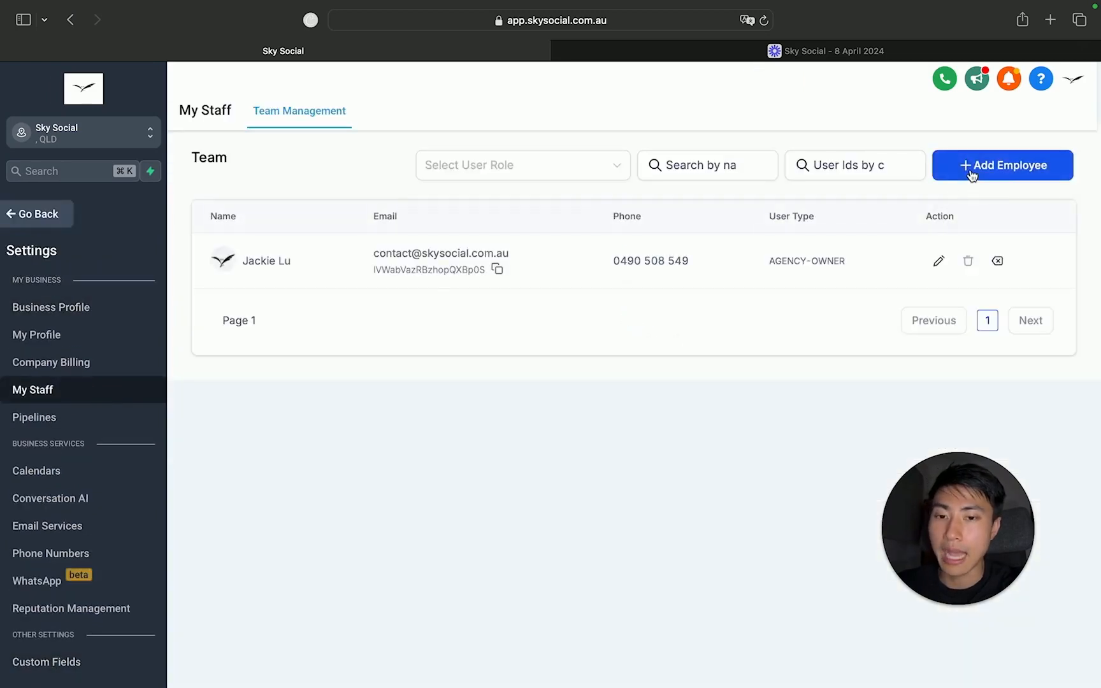
left_click(1004, 165)
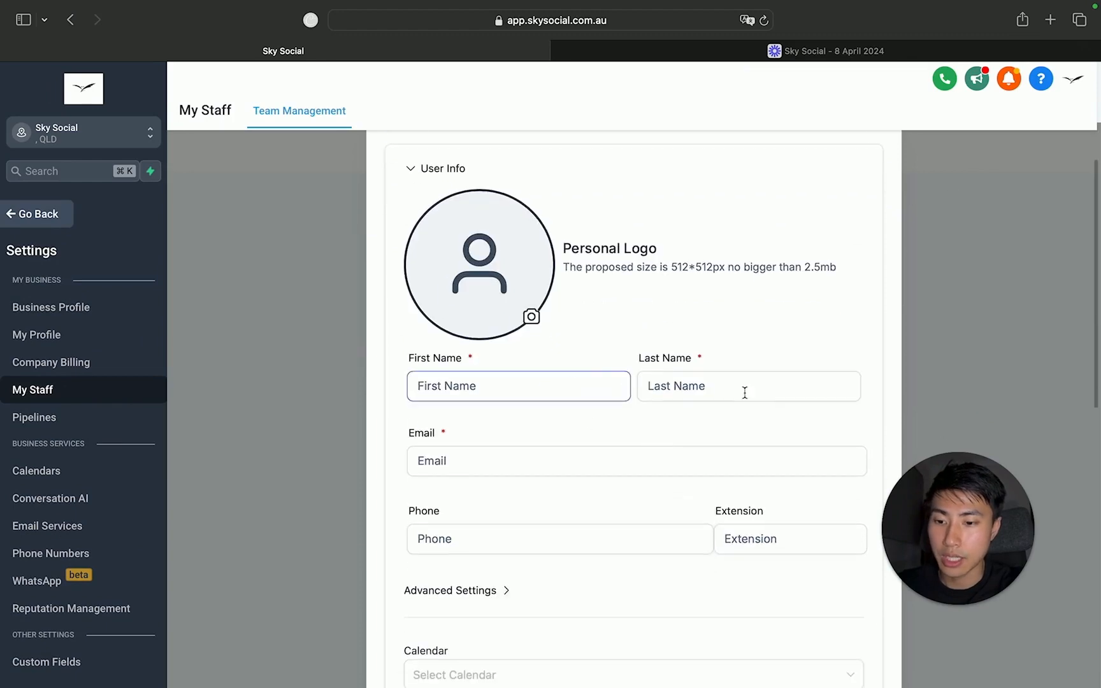
scroll("down", 3)
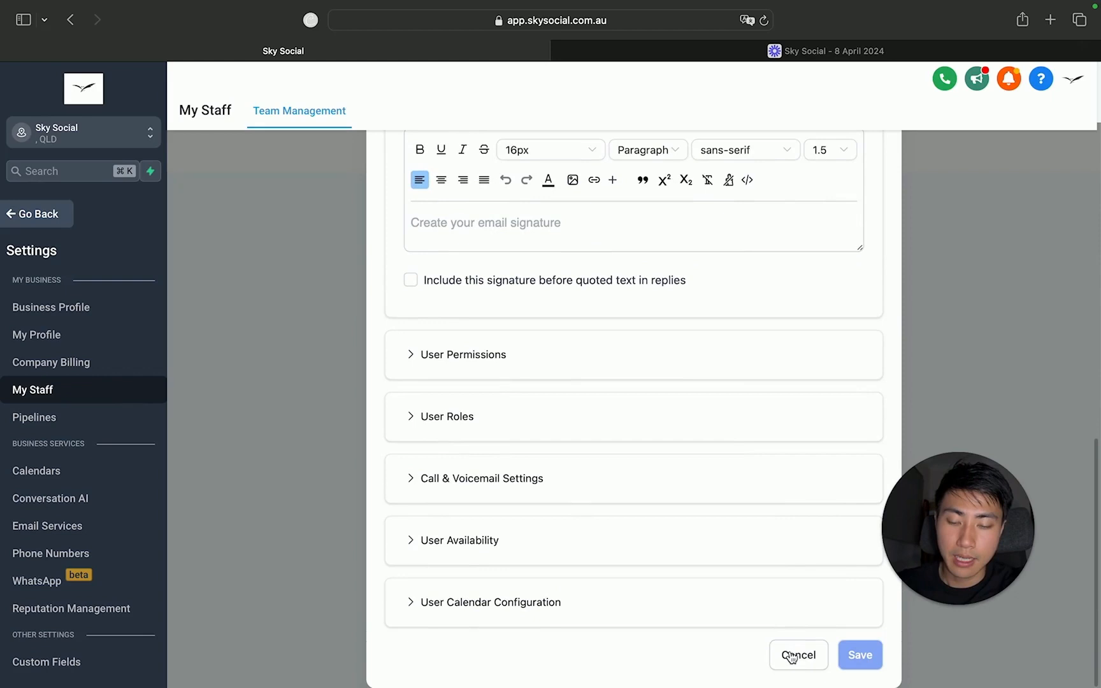
left_click(799, 655)
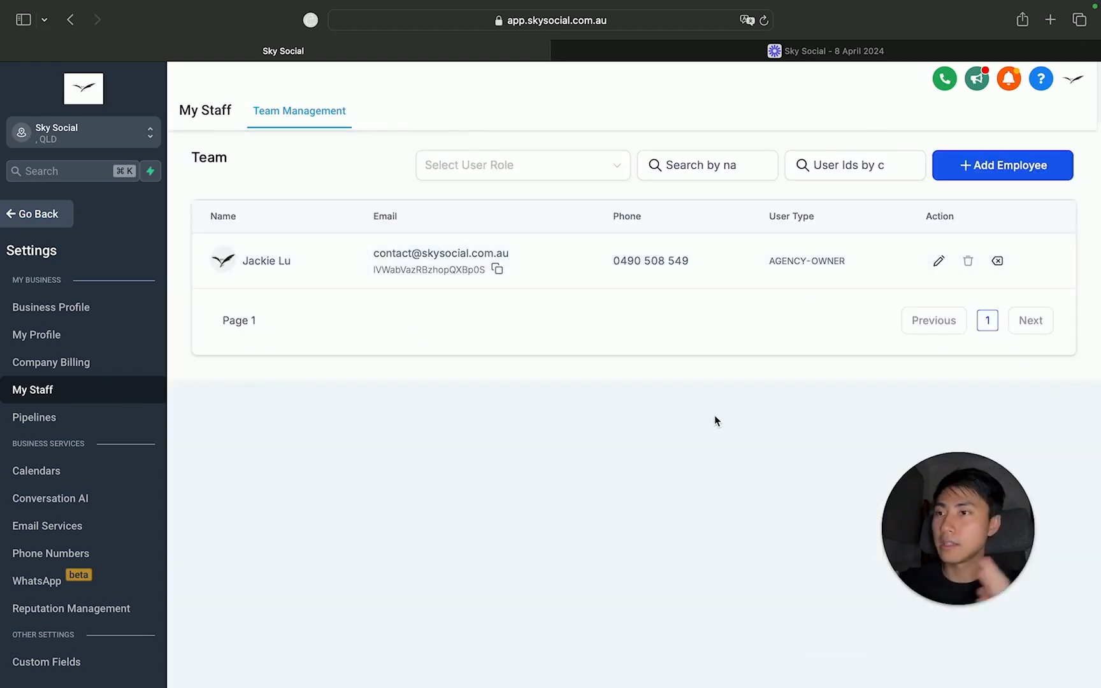